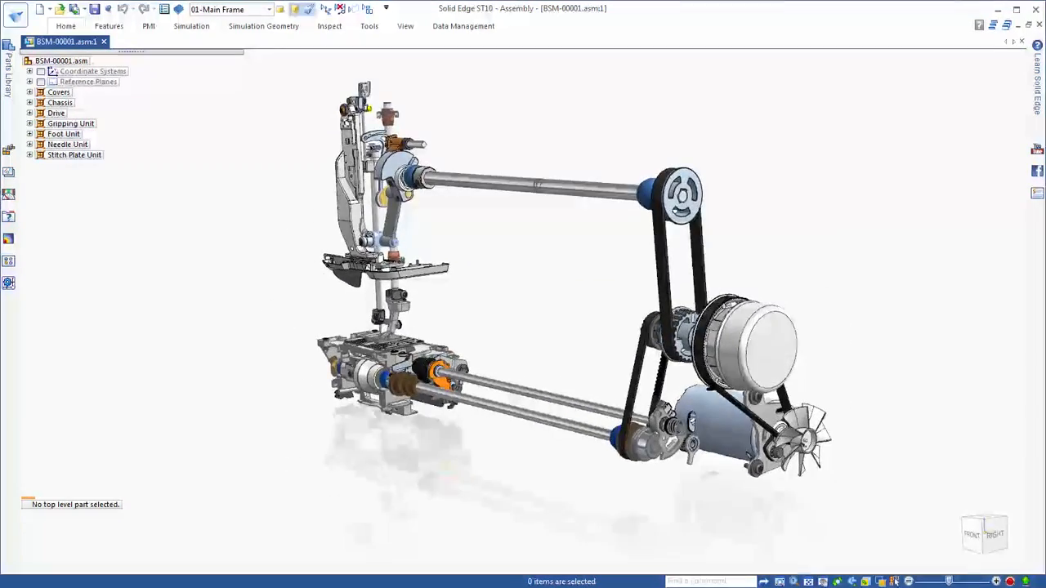
Step: Open frame part BSM-00252 from the assembly for in-place editing
click(29, 102)
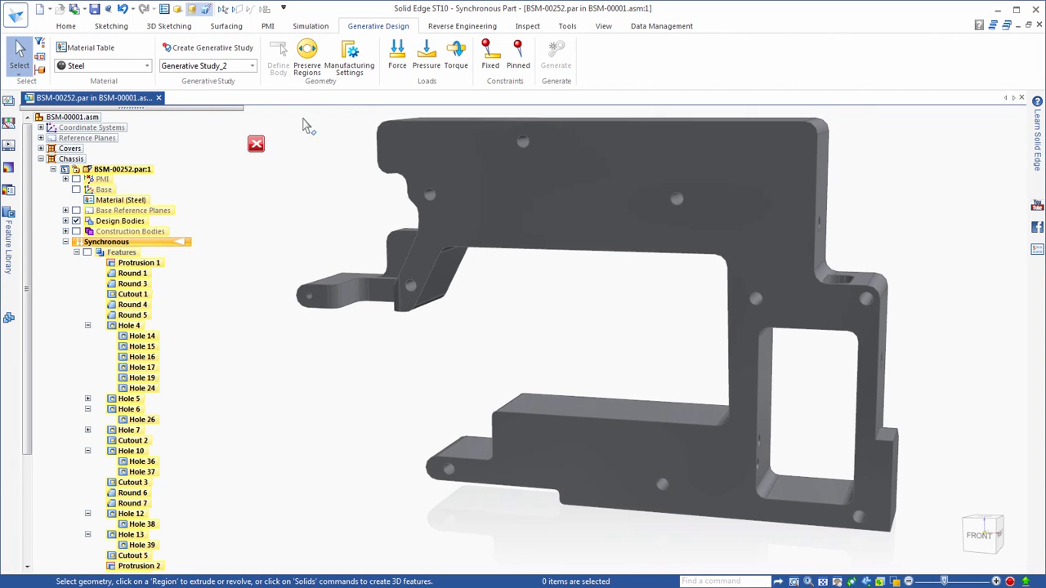
Step: Preserve the mounting-hole faces and apply a Fixed constraint to the bottom face
click(309, 57)
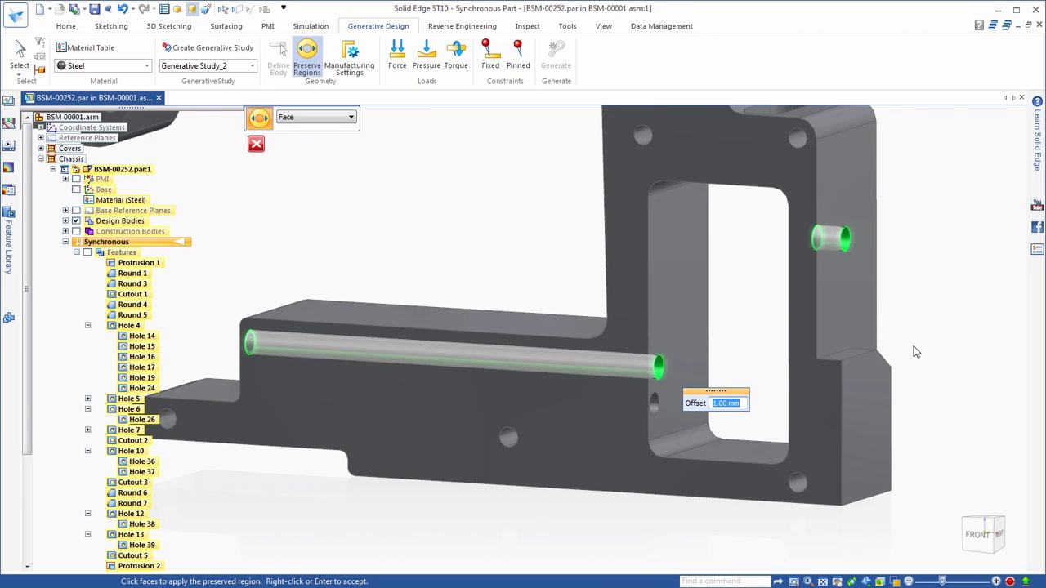
click(392, 57)
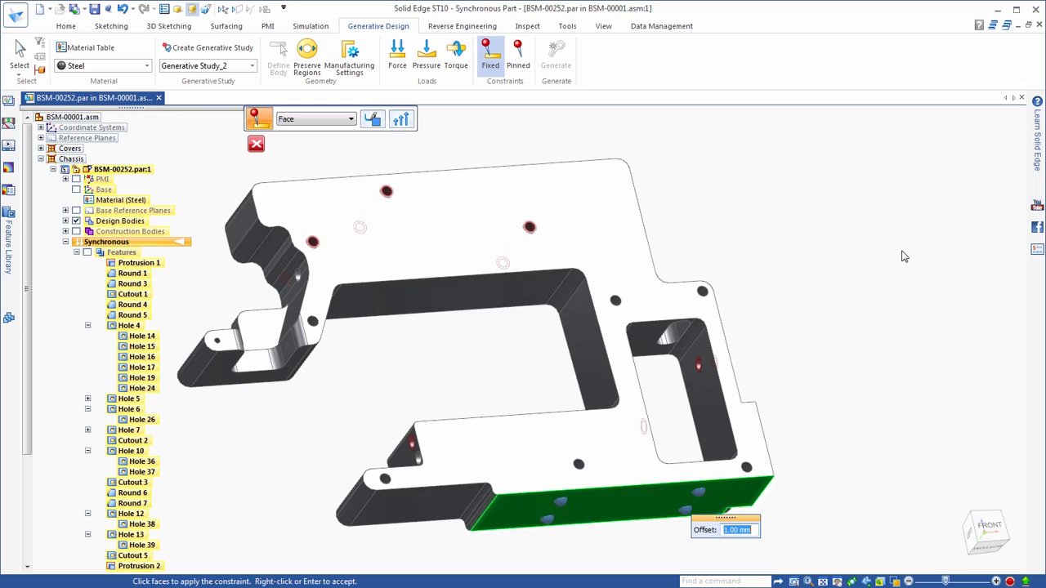
click(556, 59)
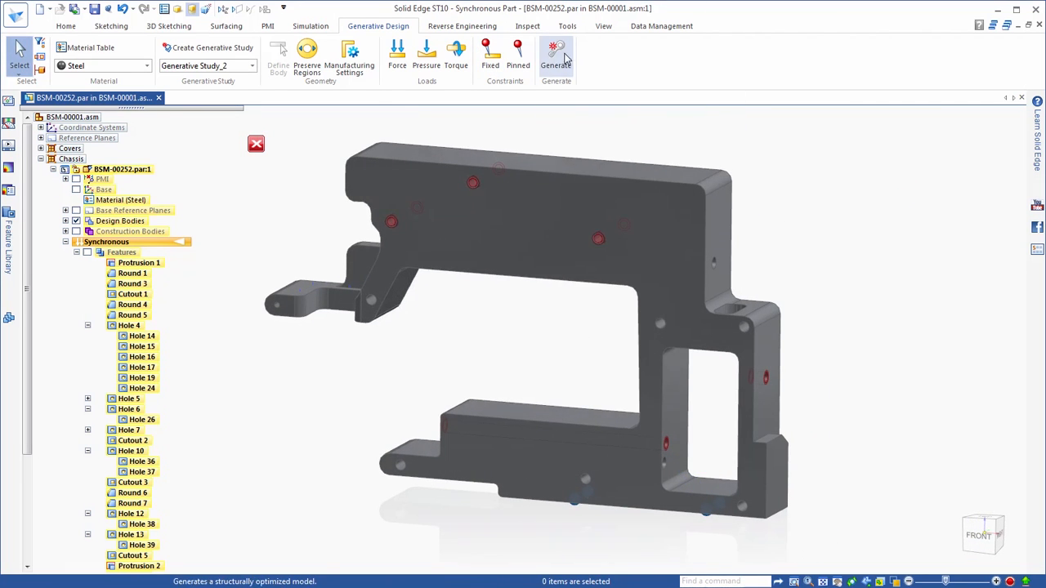
Step: Lower the target mass from 34.260 kg to about 27.4 kg and generate the study
click(555, 54)
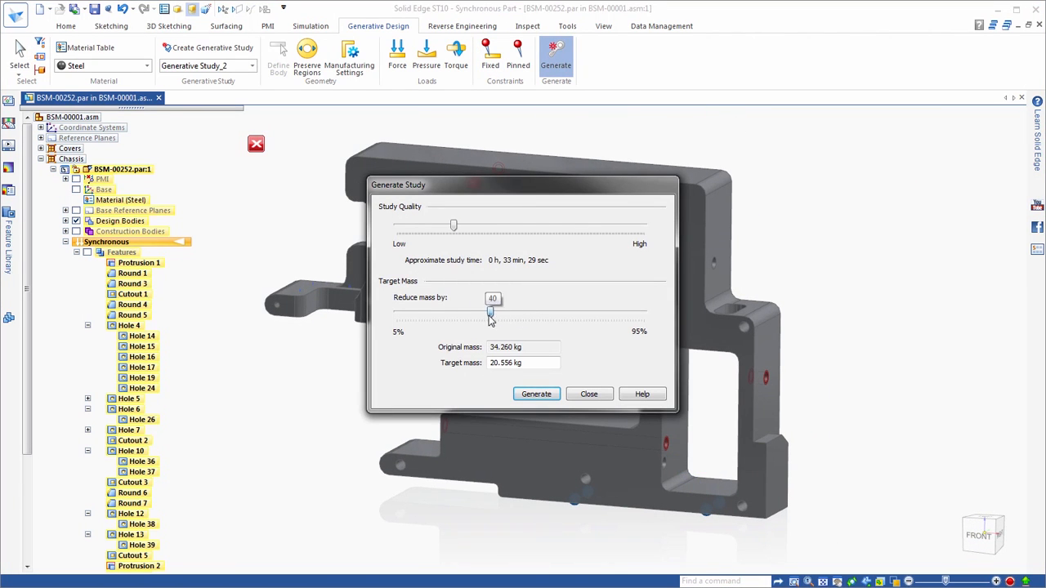
drag(490, 314, 438, 313)
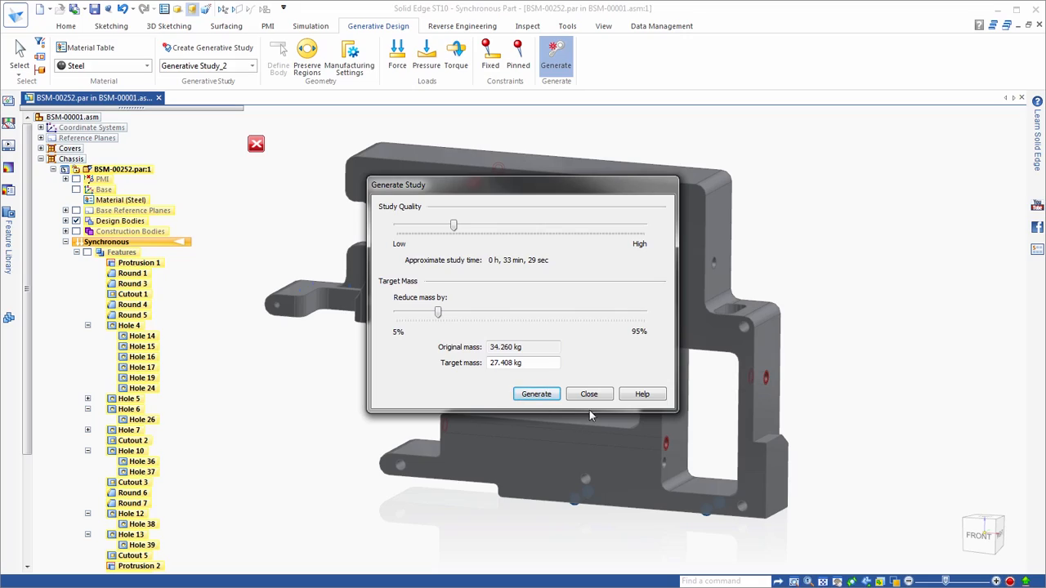
click(536, 392)
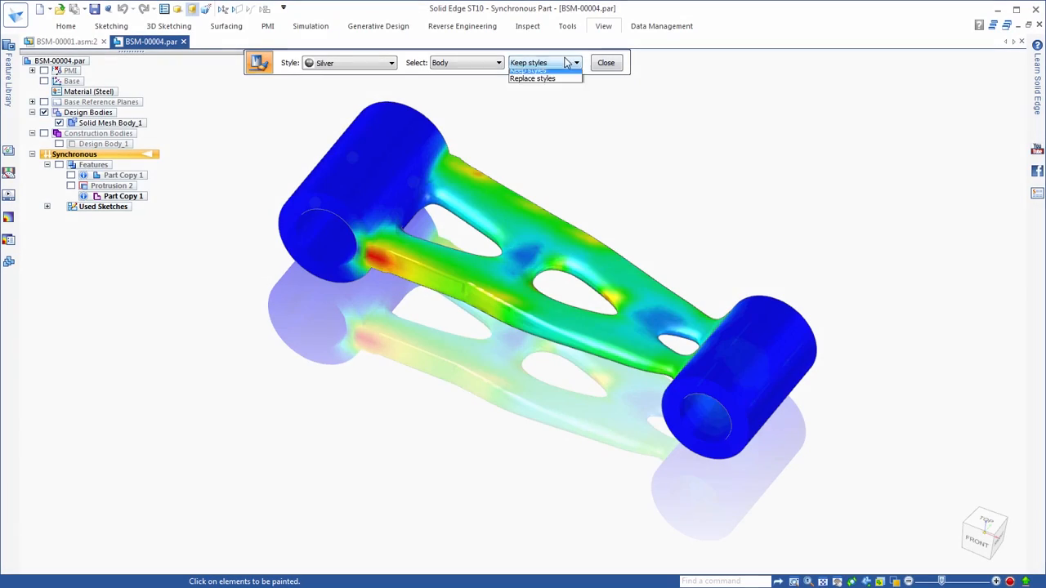
Step: Paint the generated body Silver with Part Painter set to Replace styles
click(533, 79)
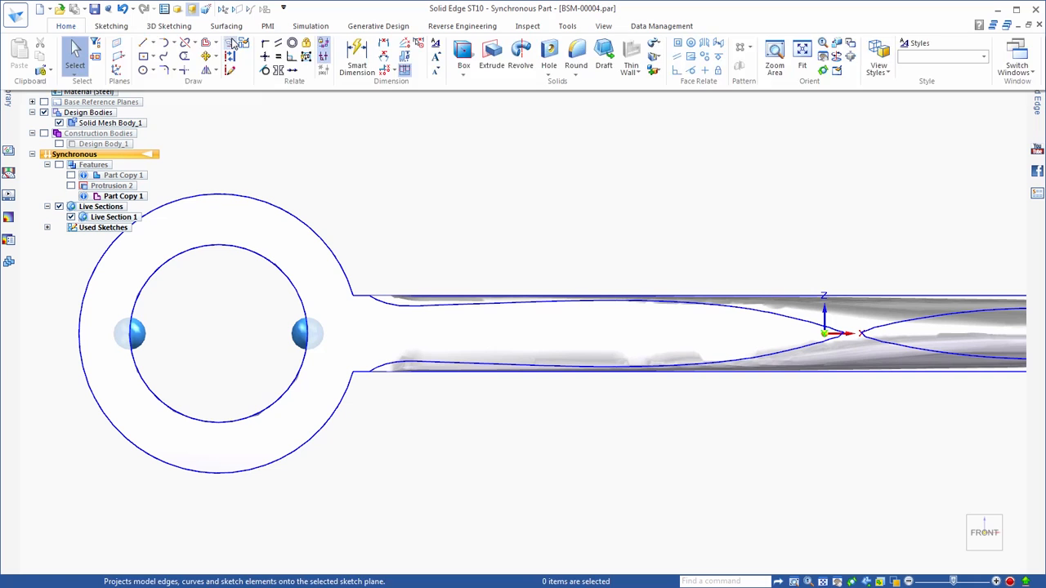
Step: Project the live section to a sketch and show the generated frame in the assembly
click(234, 42)
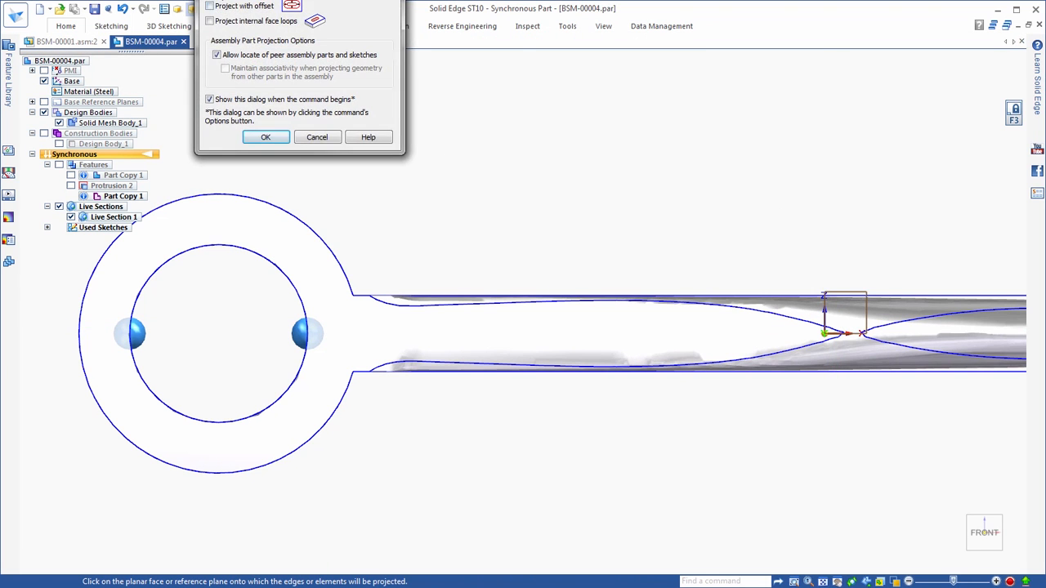
click(265, 138)
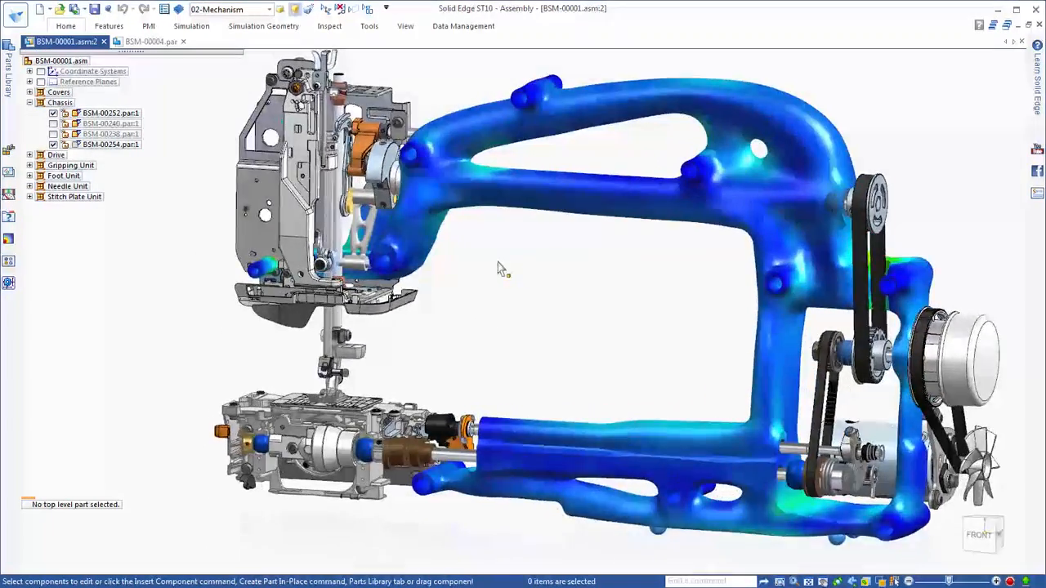
scroll(up, 3)
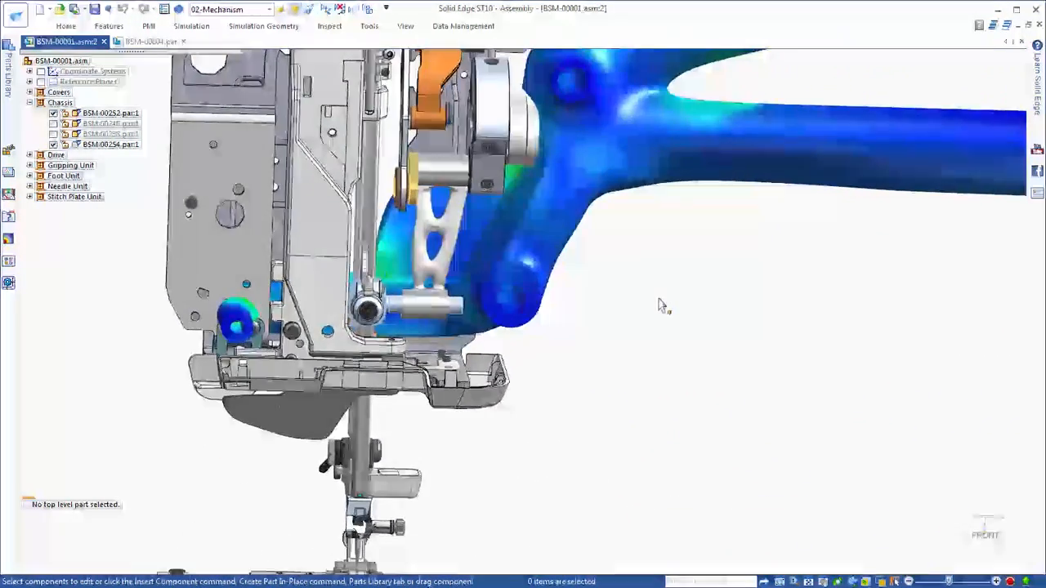